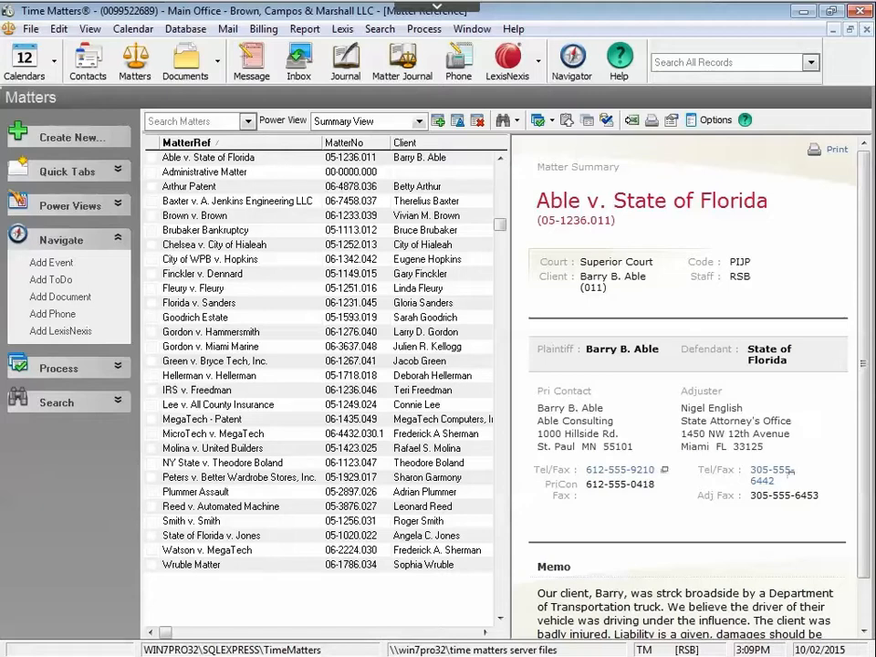
mouse_move(219, 171)
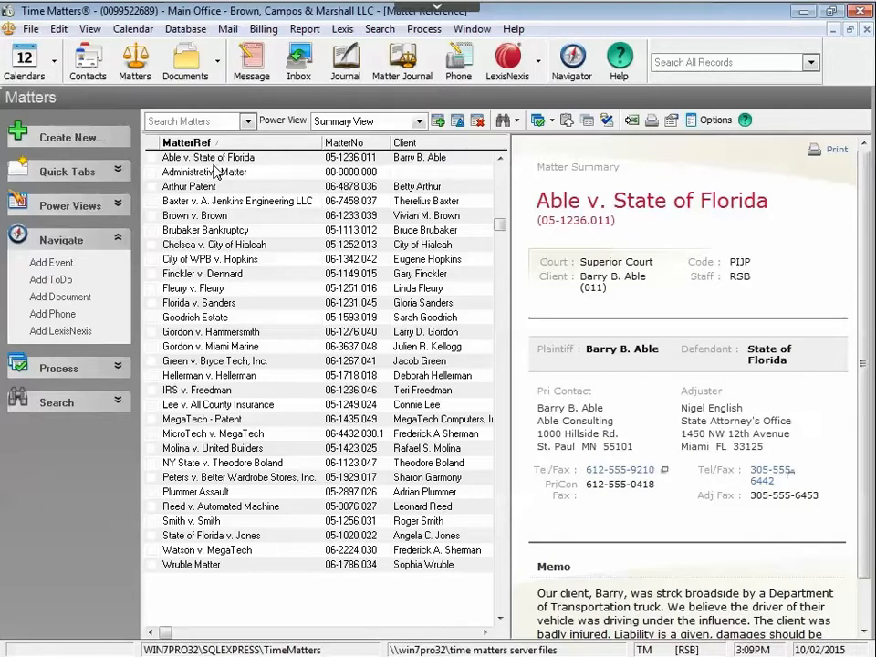
Try spell checking a field in the Able v. State of Florida matter and dismiss the 'not enabled' notice
click(208, 157)
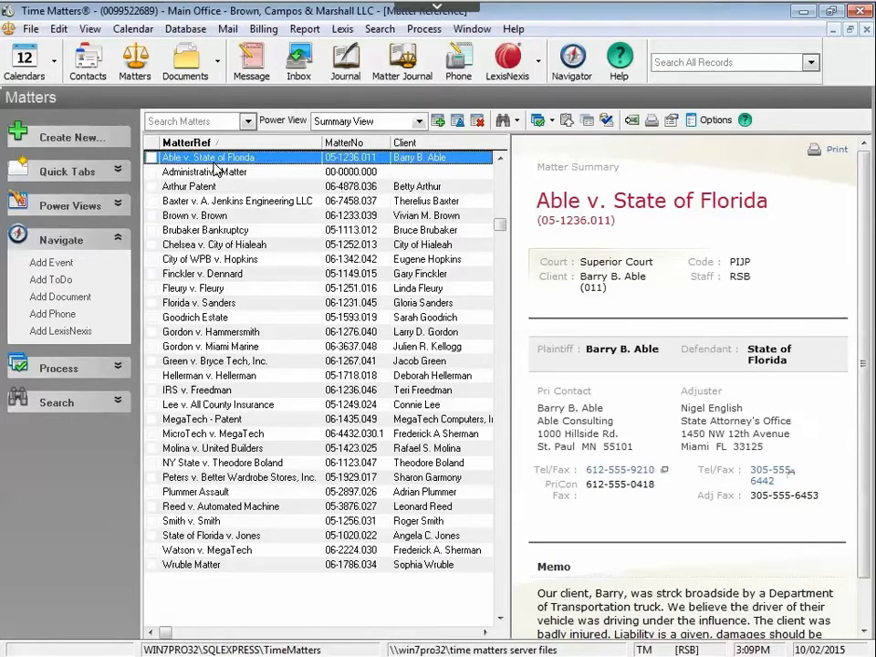
double_click(210, 157)
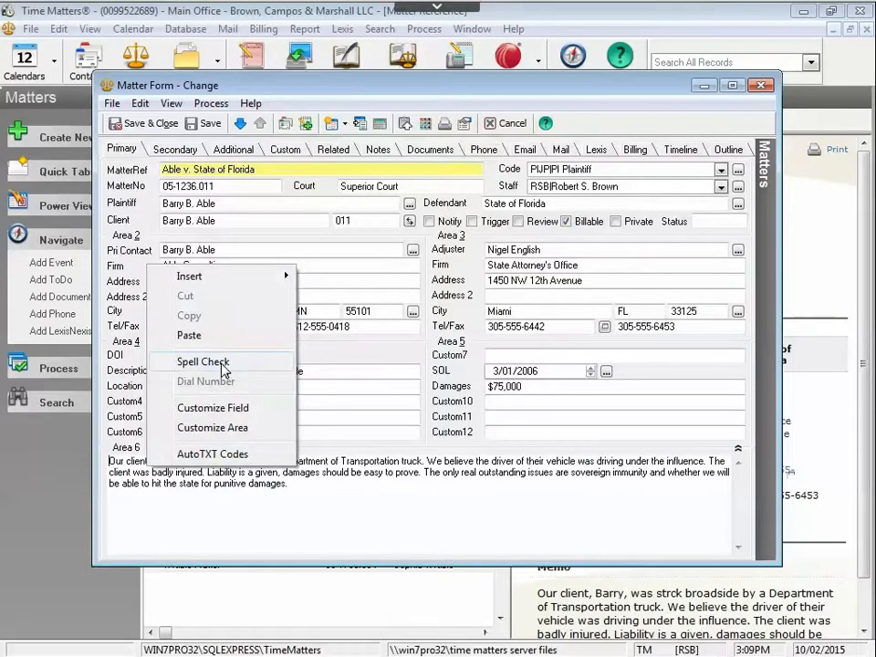
click(203, 362)
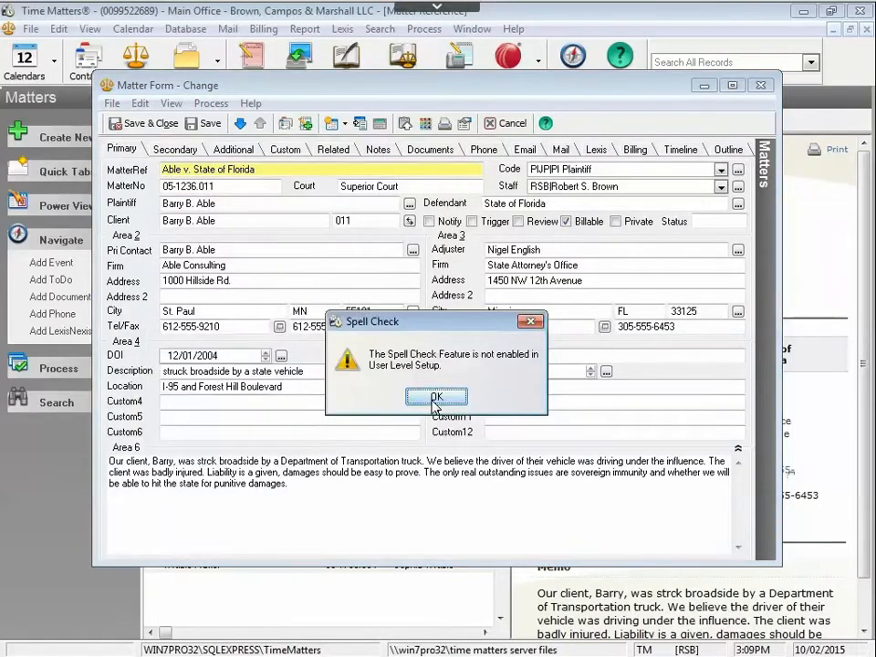
click(437, 397)
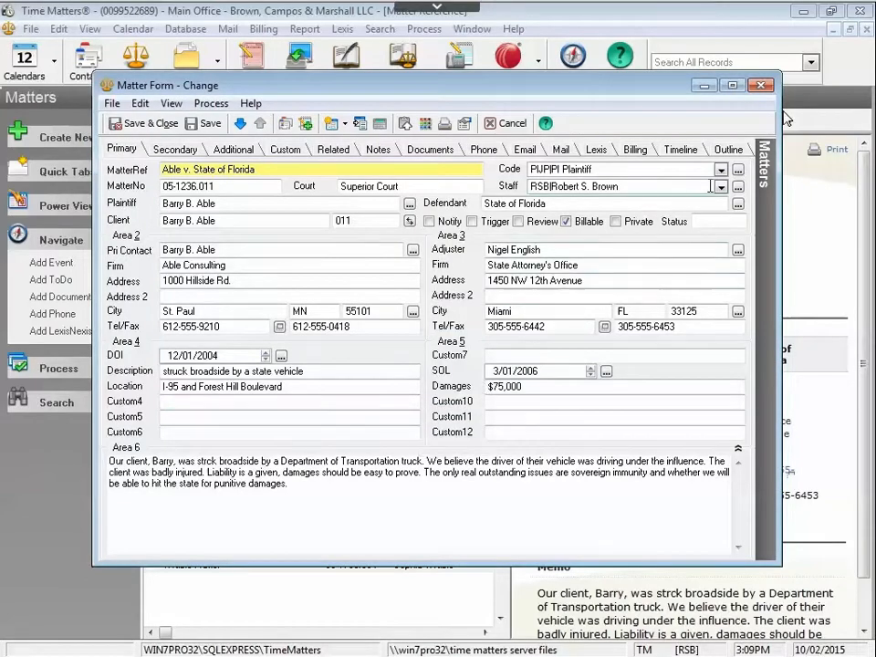
click(759, 88)
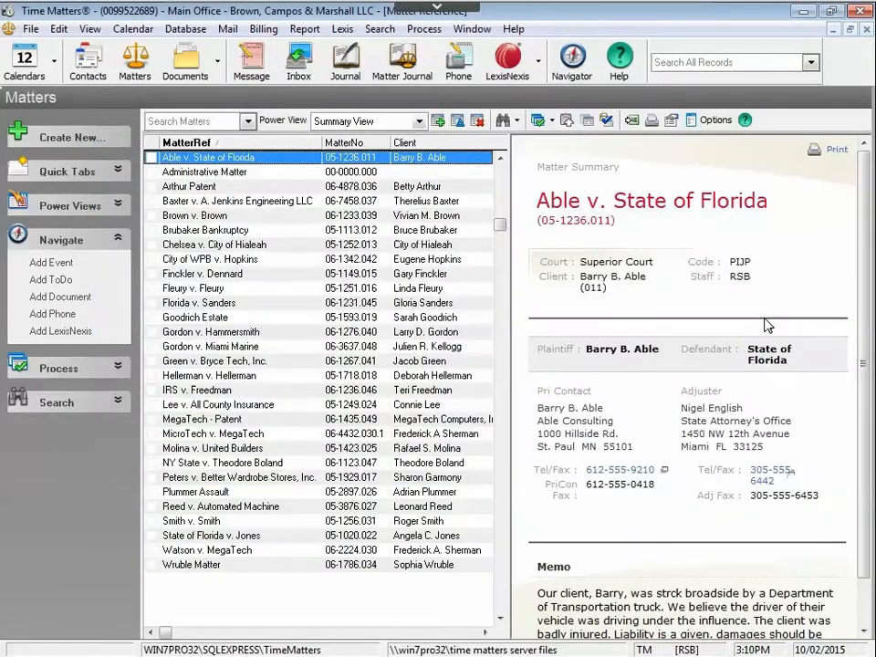
Reach User Level Setup via File > Setup and expand its Links options to Spelling
click(43, 29)
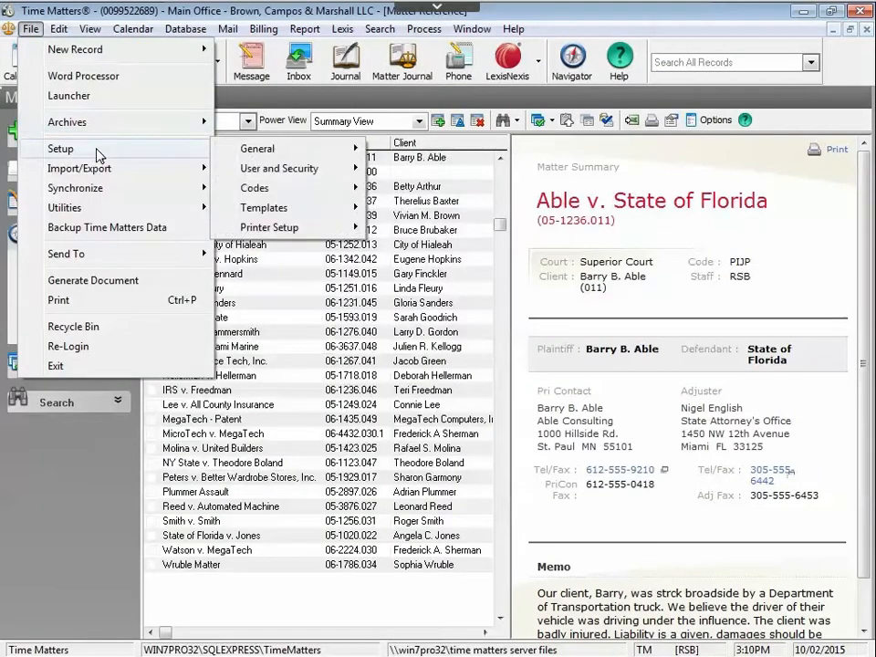
mouse_move(258, 147)
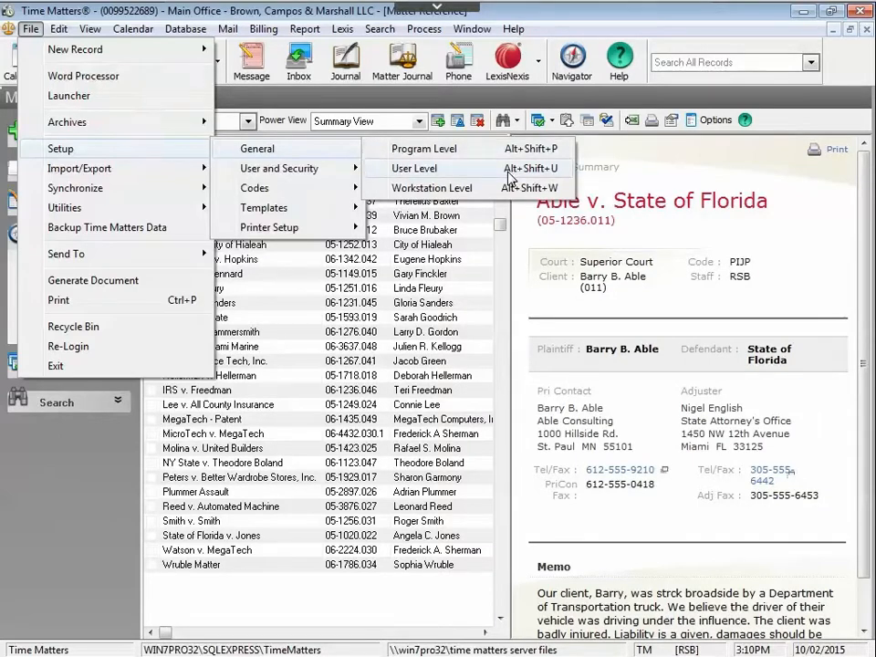
click(411, 168)
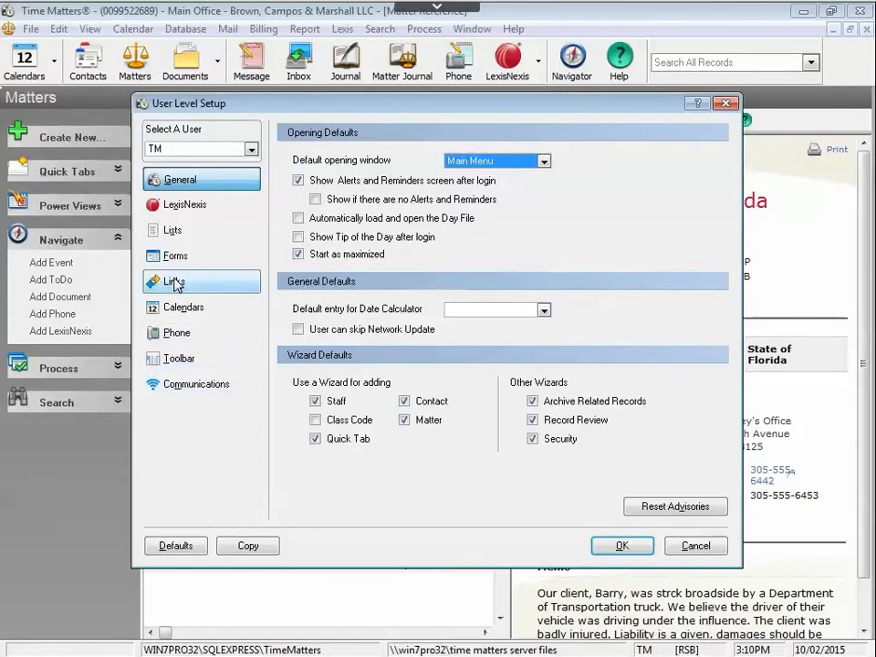
click(176, 281)
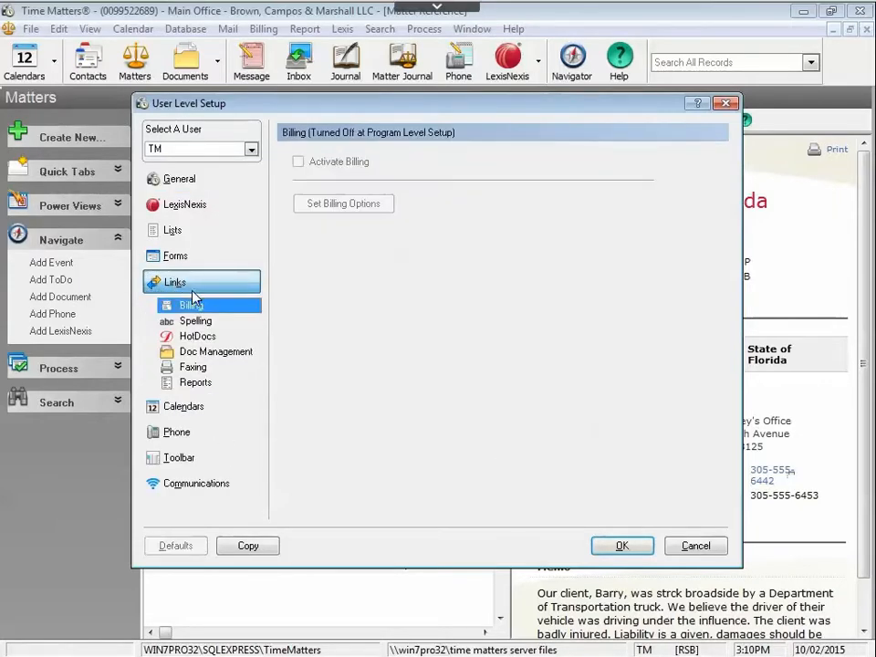
click(194, 321)
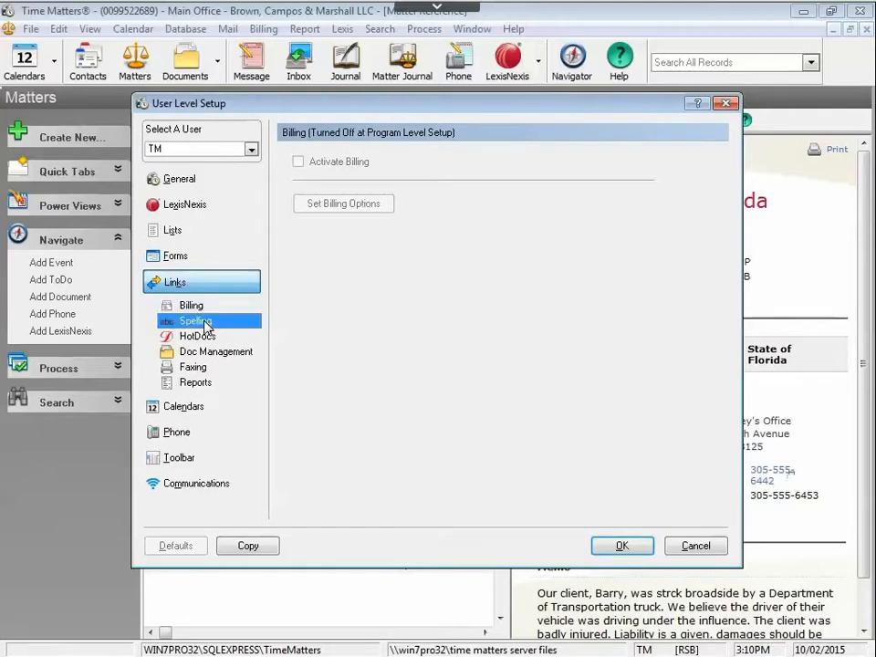
Turn on the spell checker in the Spelling settings and start choosing its main dictionary folder
click(195, 322)
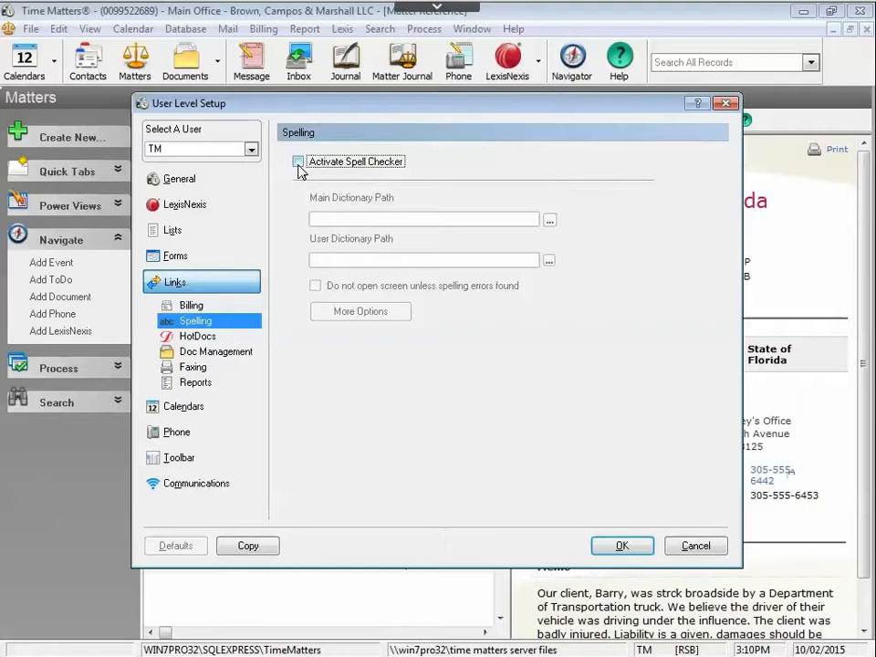
click(298, 160)
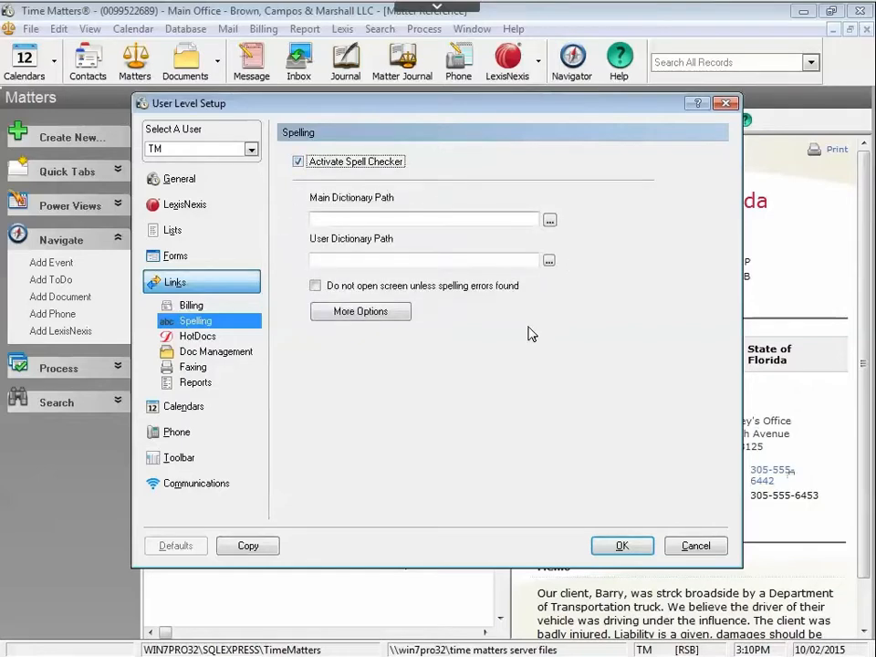
mouse_move(434, 424)
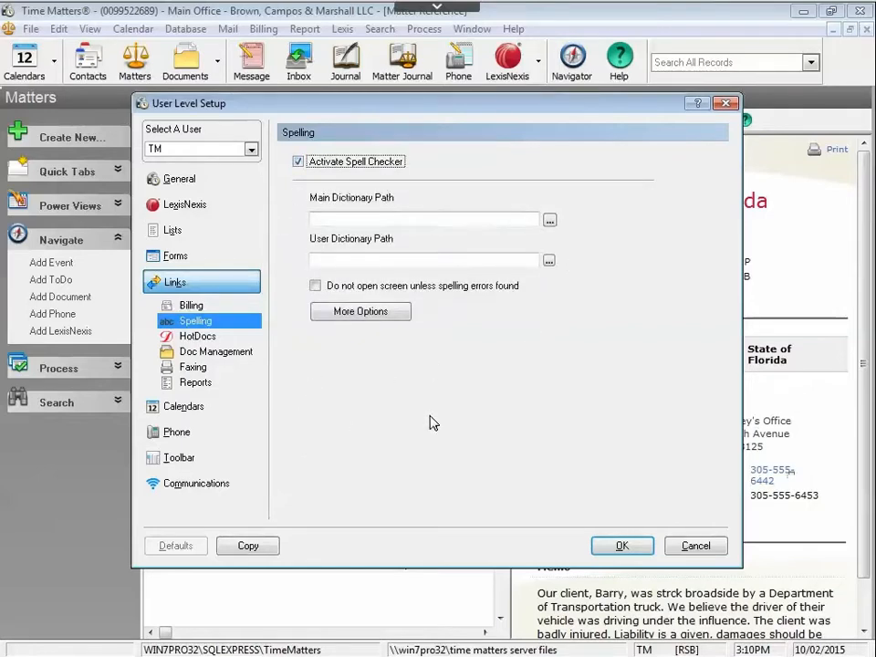
mouse_move(436, 427)
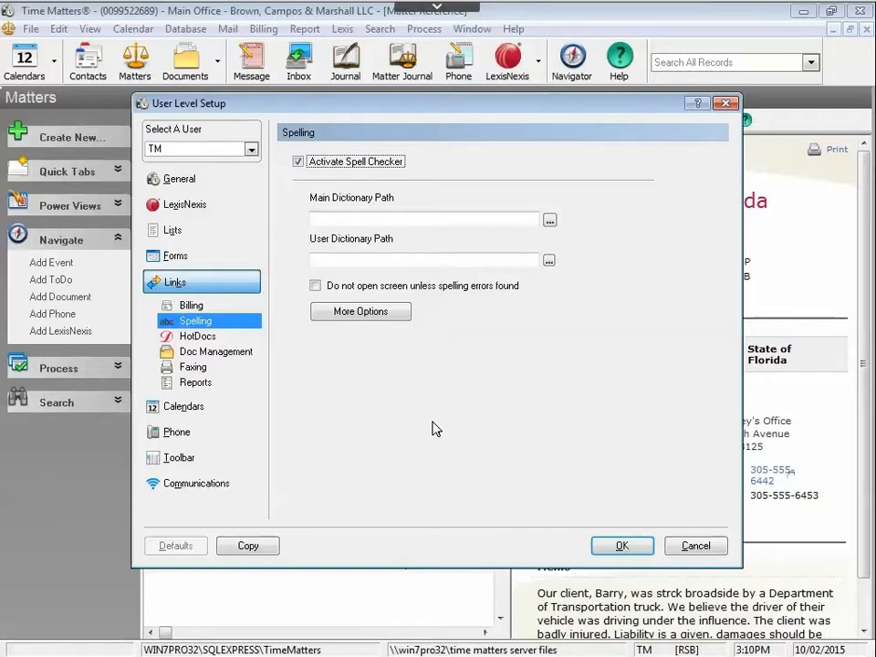
mouse_move(533, 333)
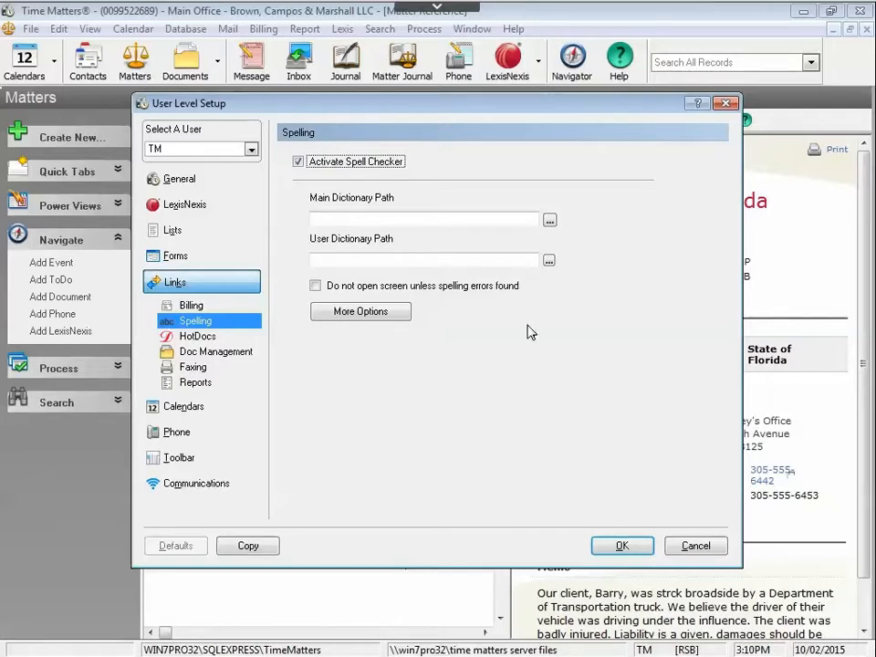
click(550, 219)
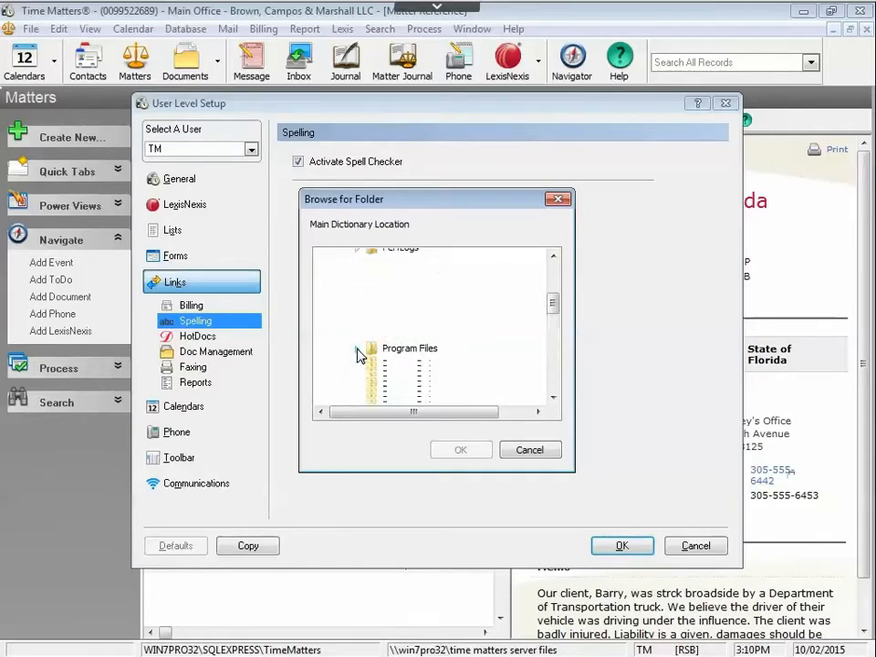
Set the main dictionary path to Program Files\LexisNexis\Time Matters\links\spelling
click(360, 355)
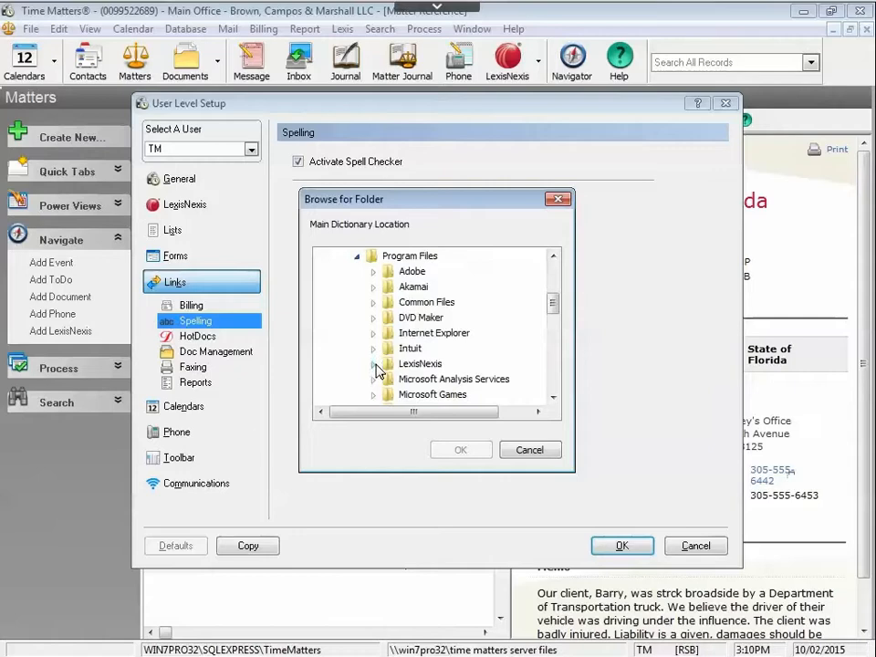
click(373, 364)
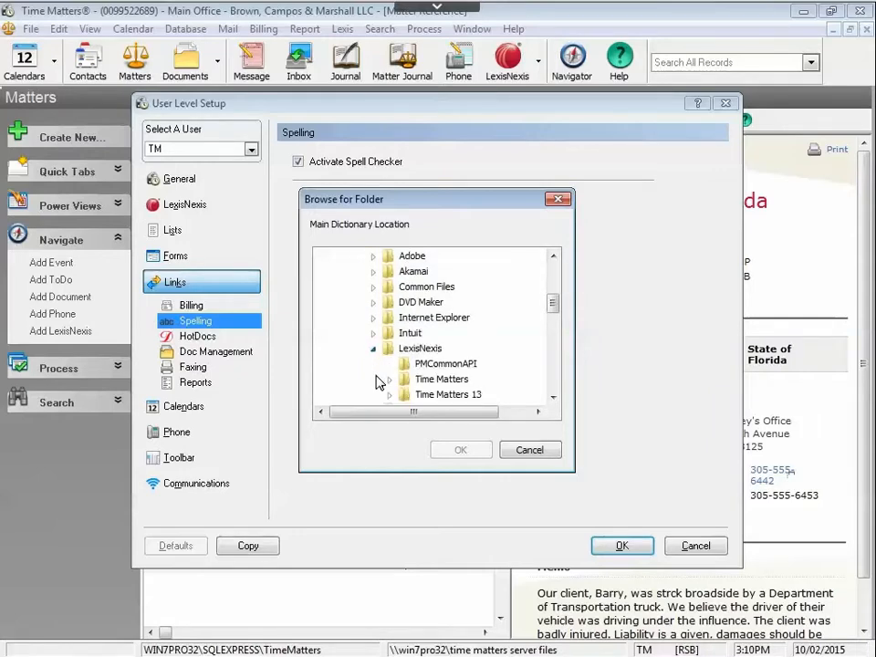
double_click(442, 378)
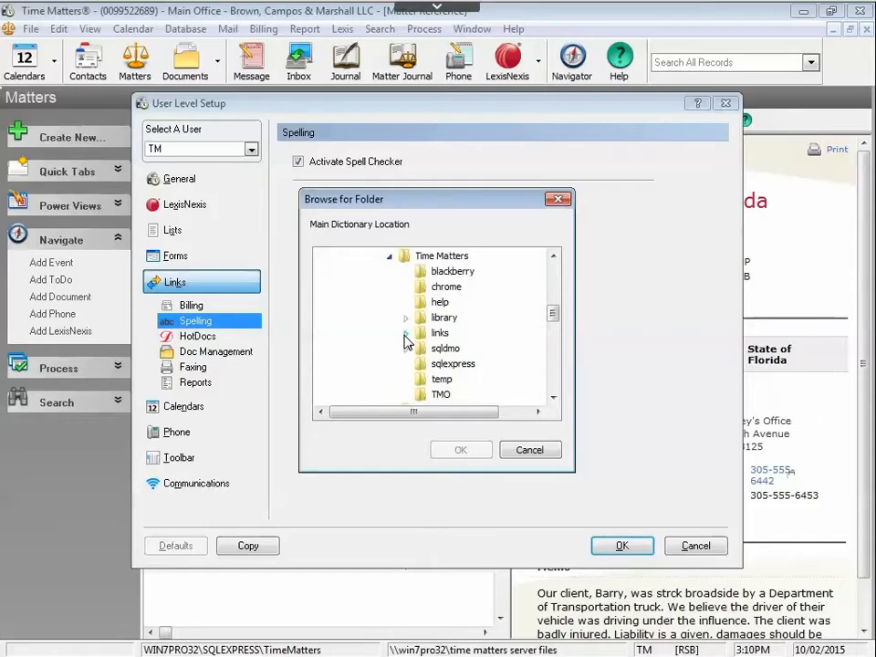
click(408, 332)
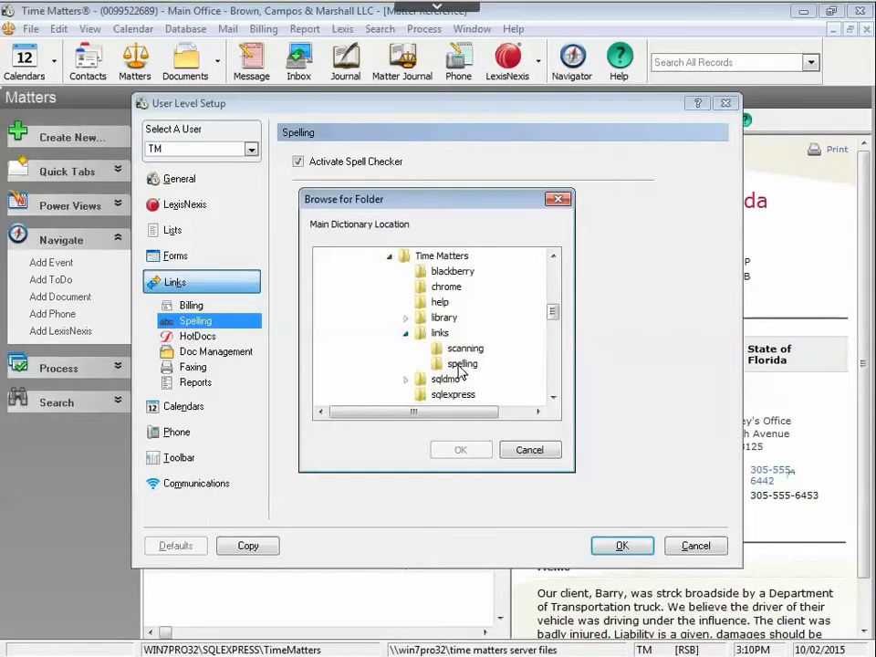
click(460, 363)
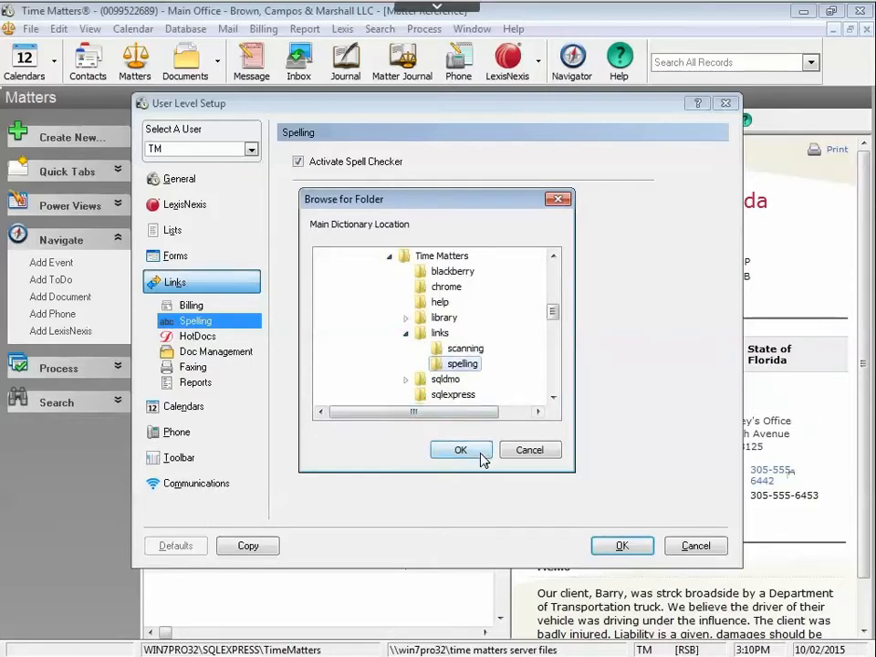
click(460, 449)
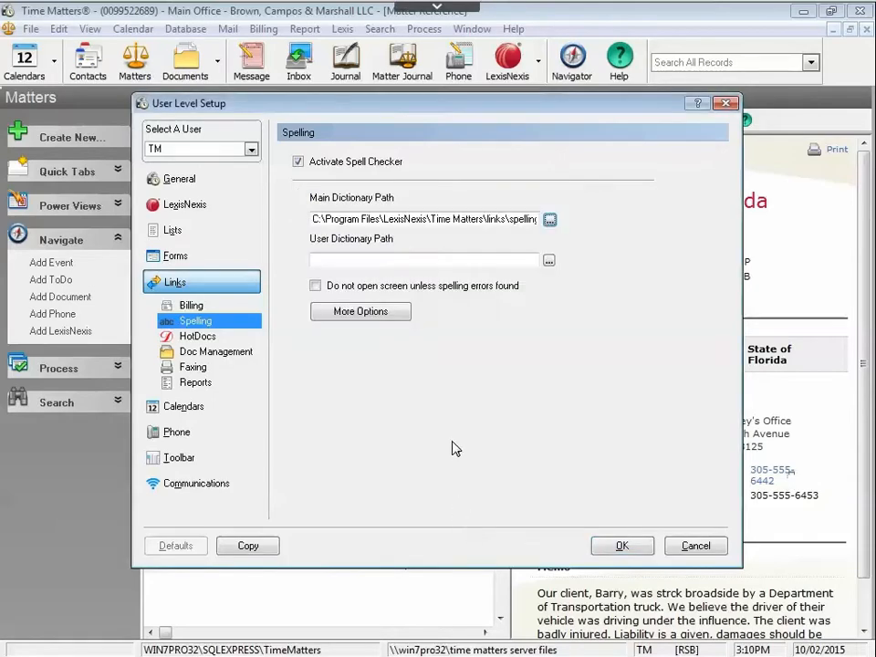
mouse_move(398, 264)
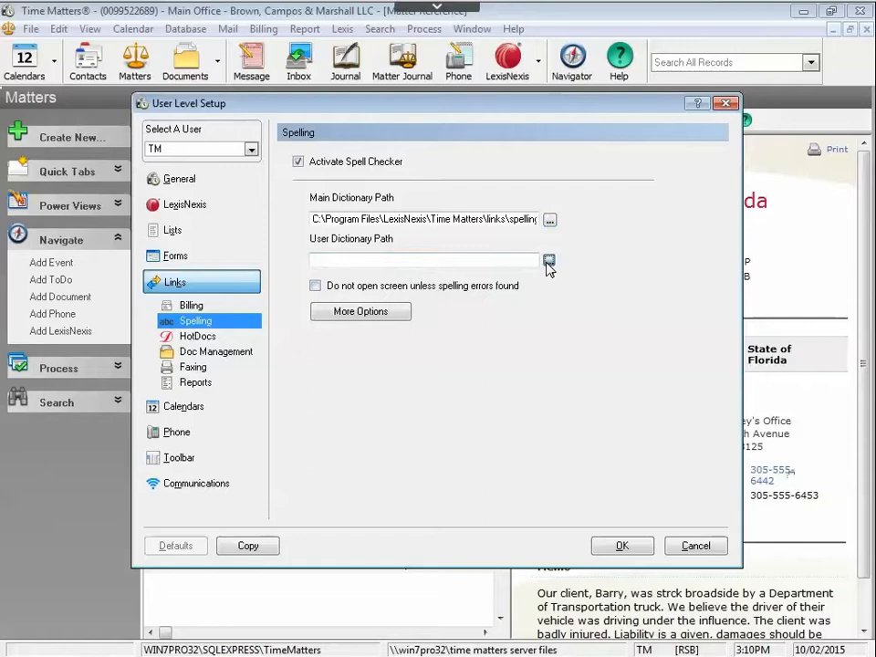
Set the user dictionary path to the same Time Matters\links\spelling folder
click(548, 259)
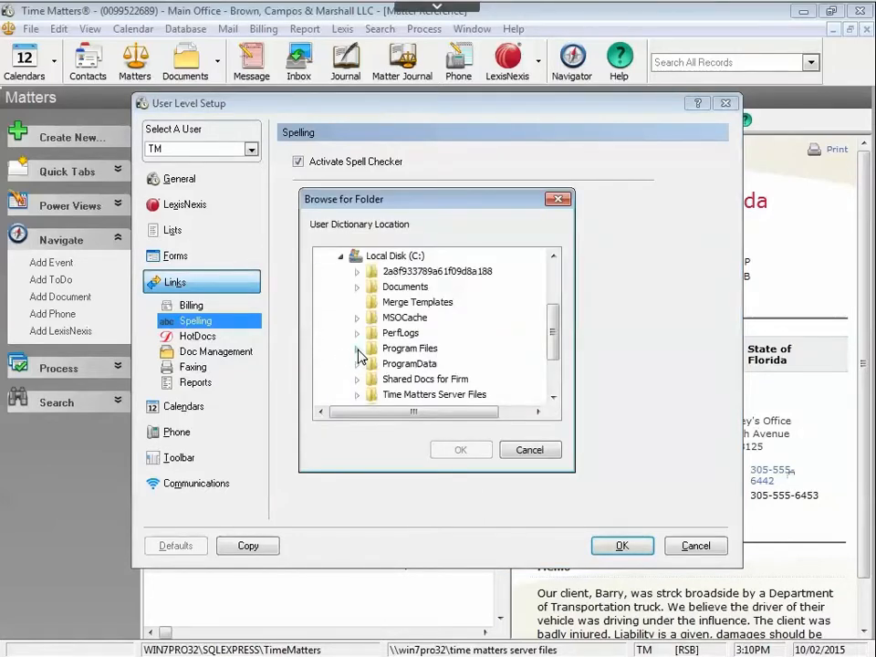
click(358, 347)
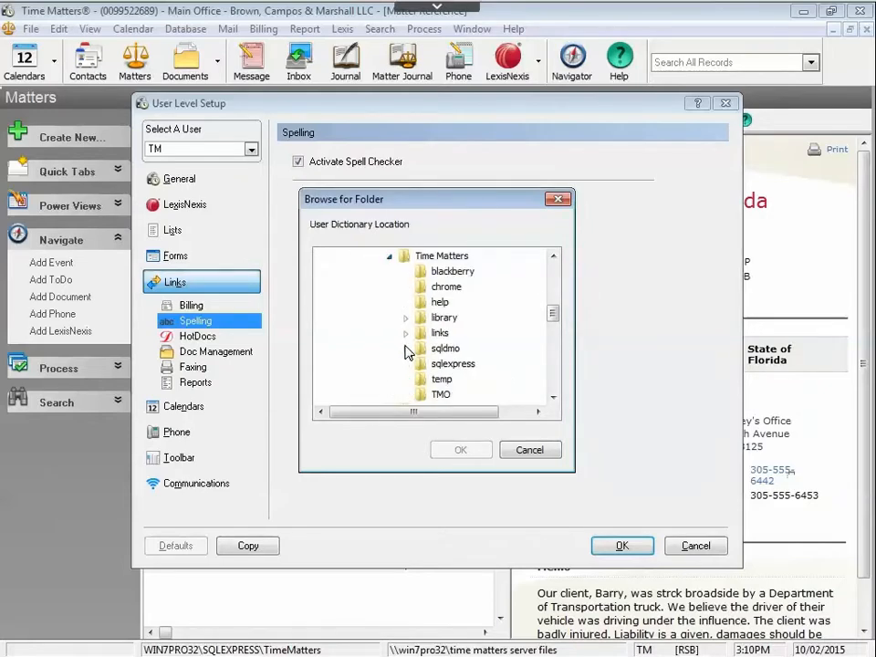
click(406, 332)
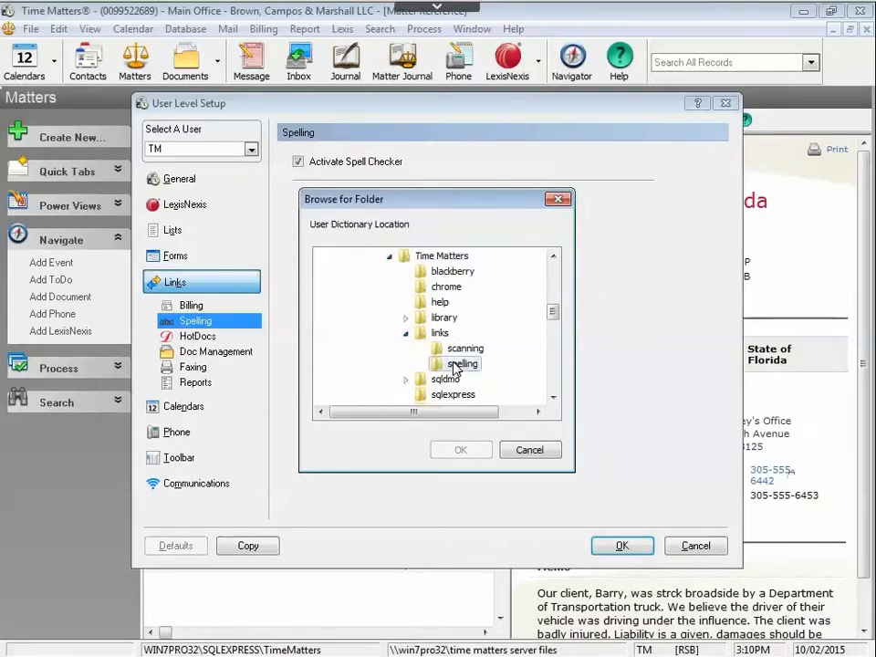
click(460, 449)
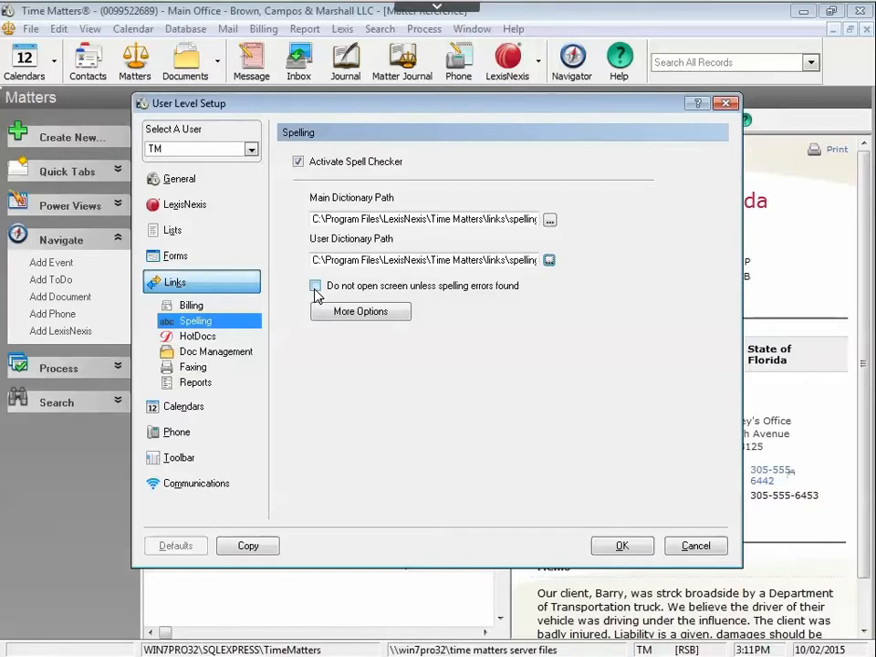
mouse_move(361, 318)
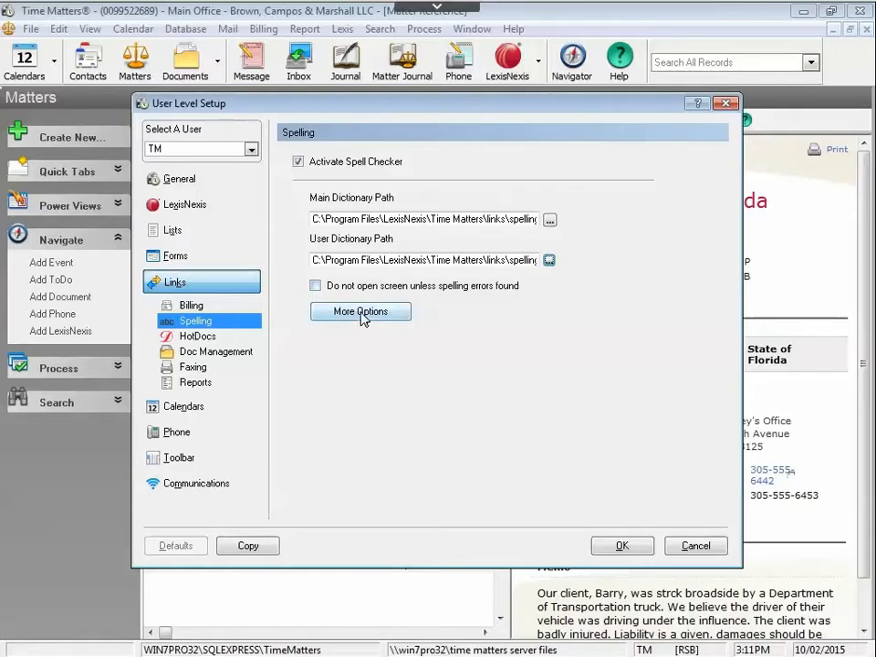
In More Options keep American English Legal as dictionary language, then save the user setup
click(362, 310)
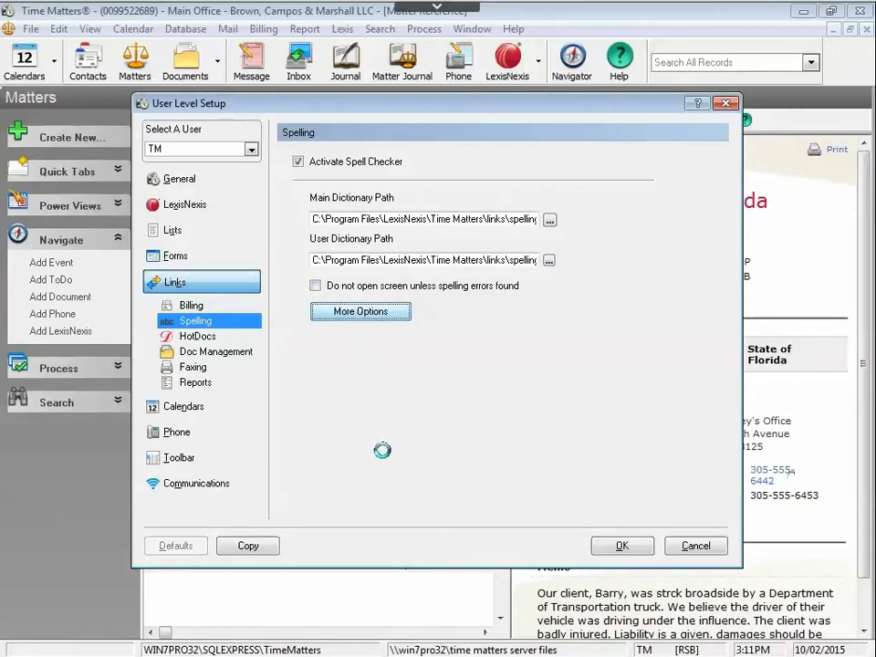
click(362, 310)
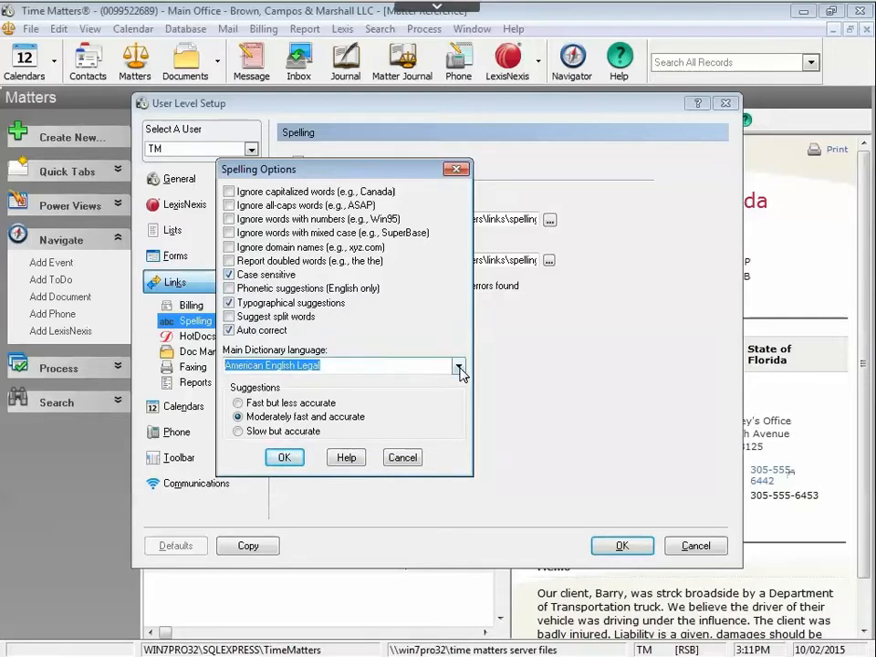
click(458, 365)
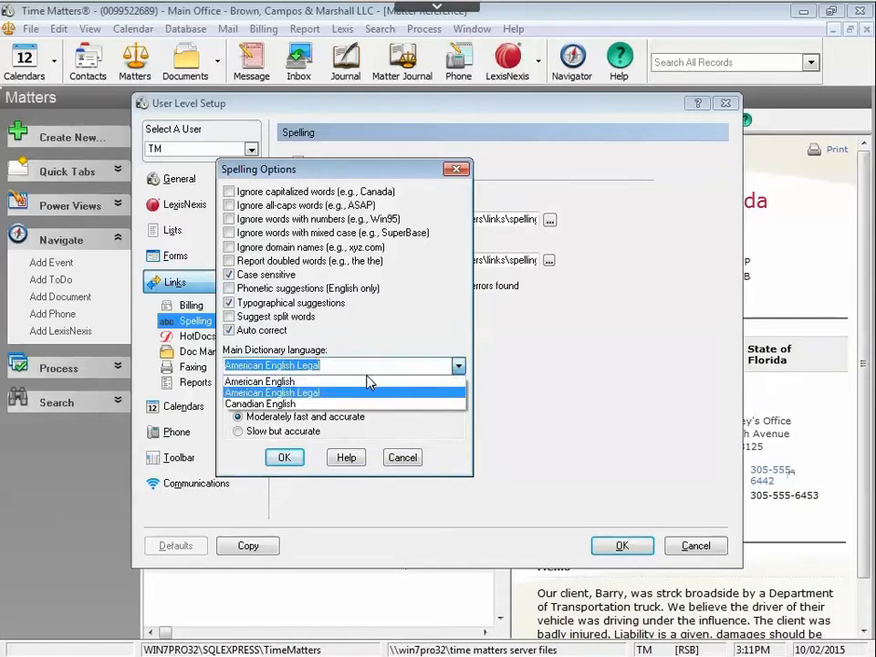
mouse_move(370, 398)
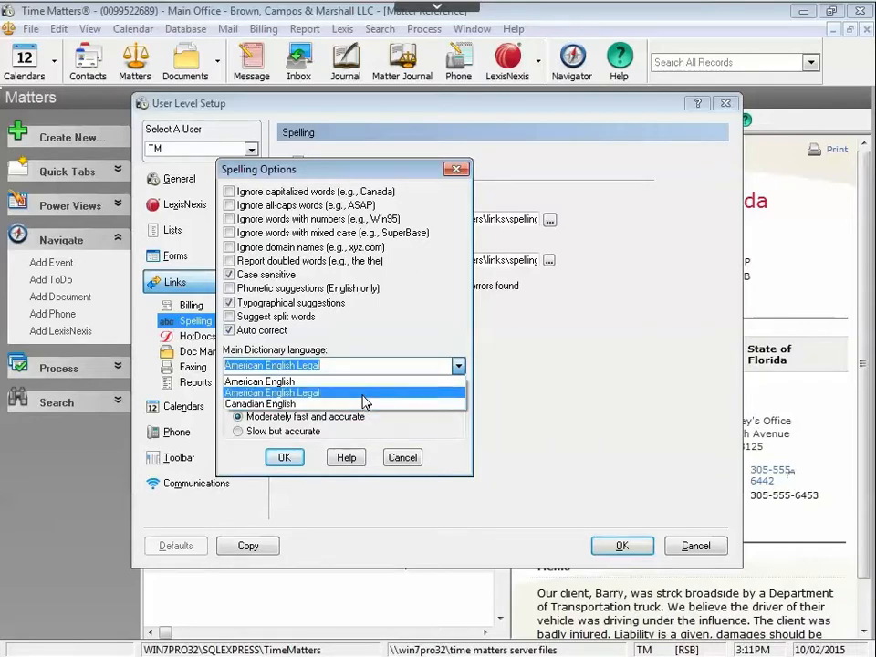
click(270, 393)
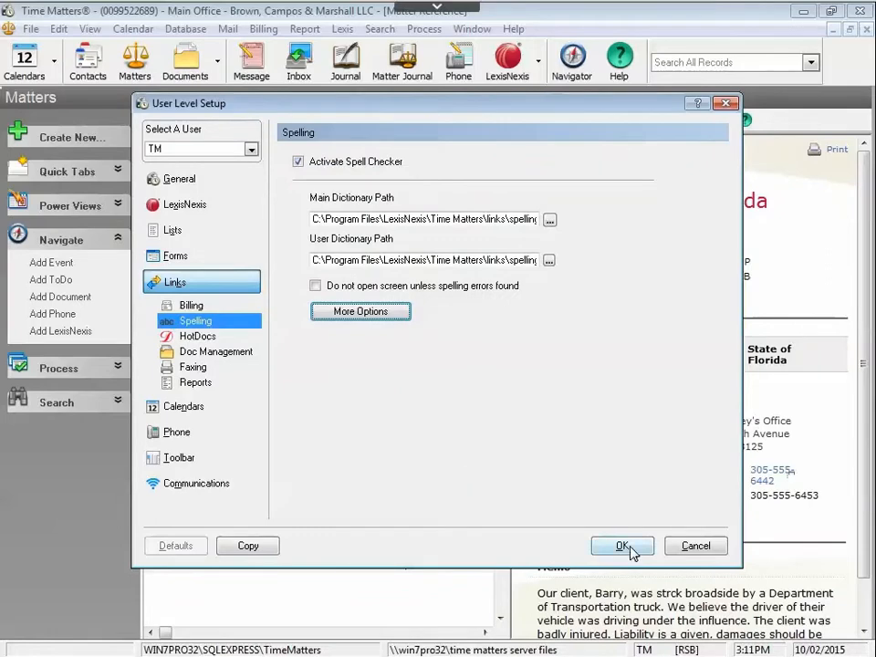
click(622, 546)
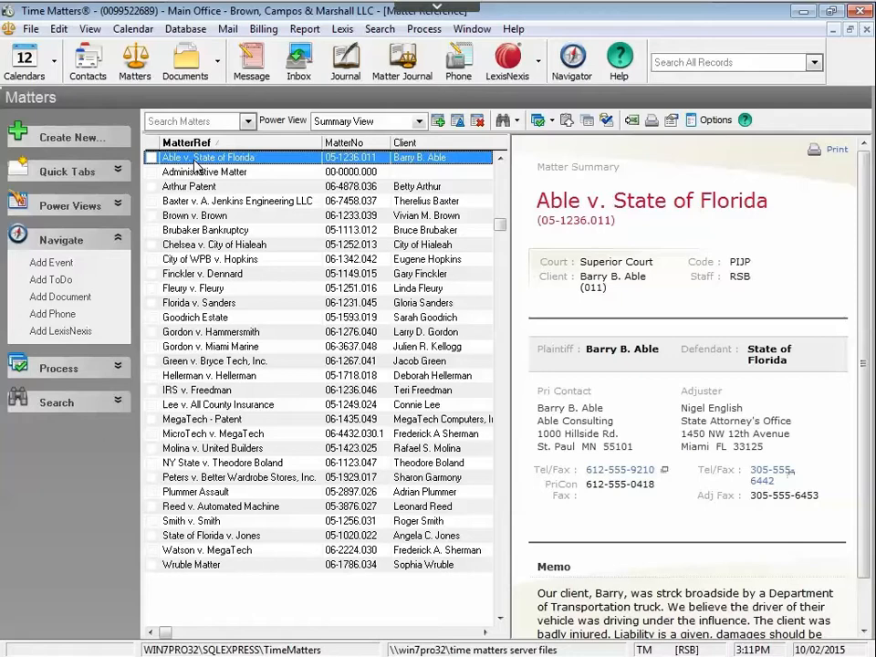
Spell check the Able v. State of Florida memo and change 'strick' to 'struck'
double_click(204, 157)
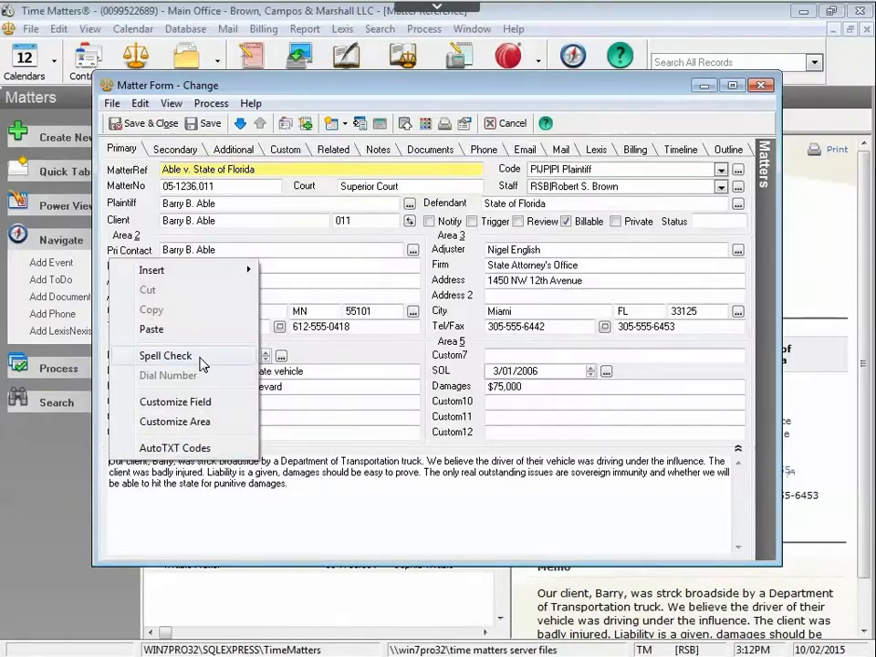
click(164, 354)
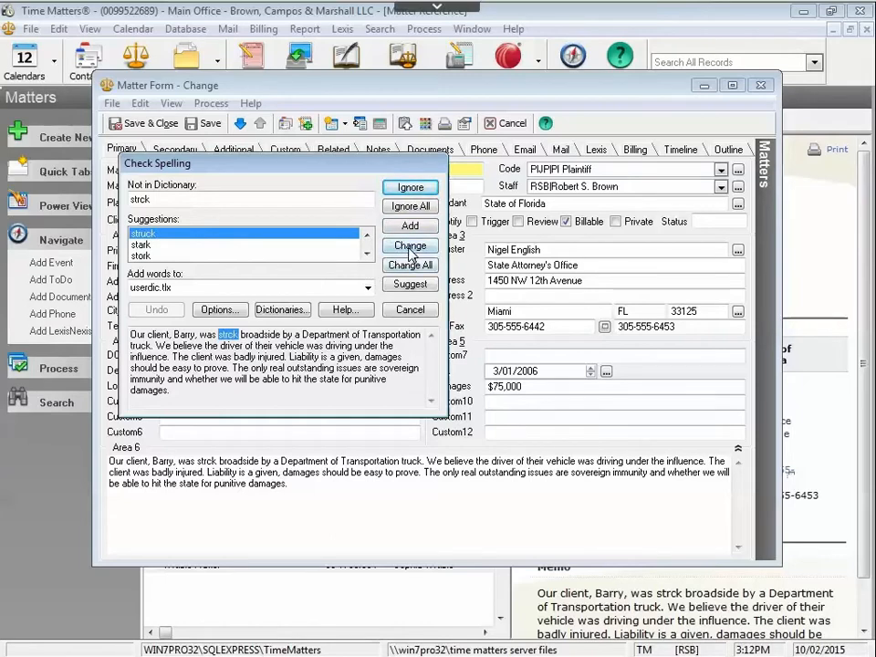
click(409, 244)
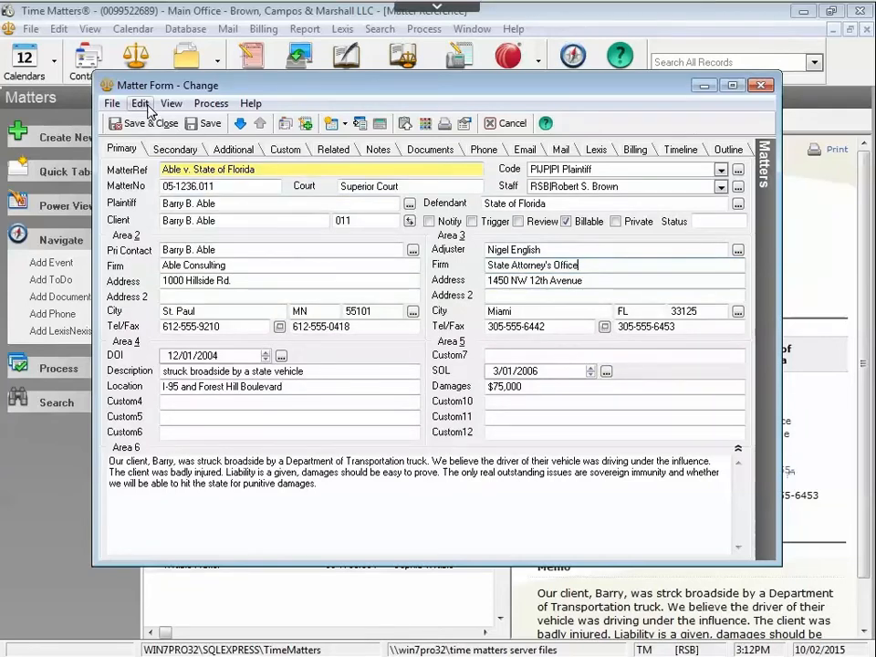
click(139, 103)
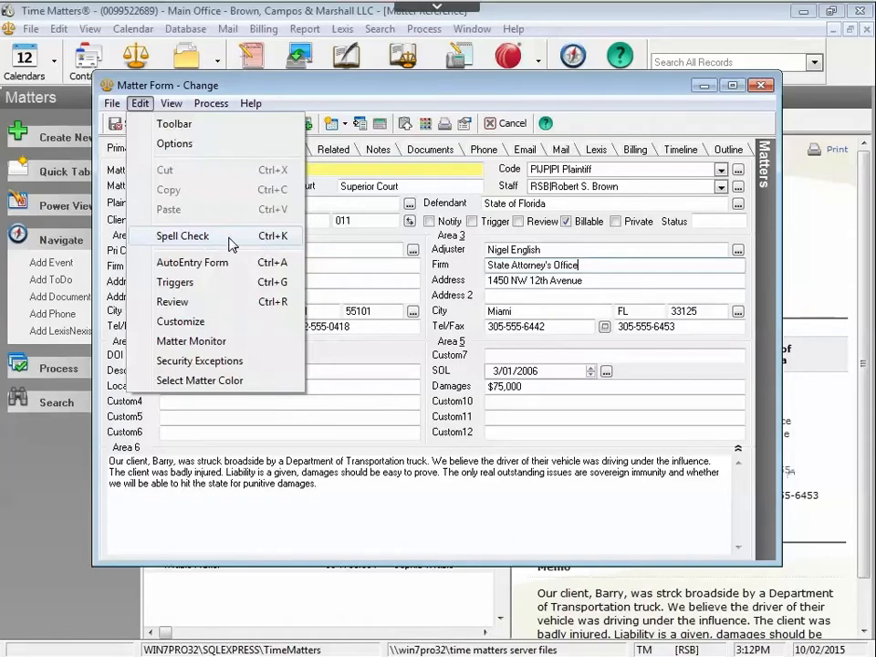
click(183, 236)
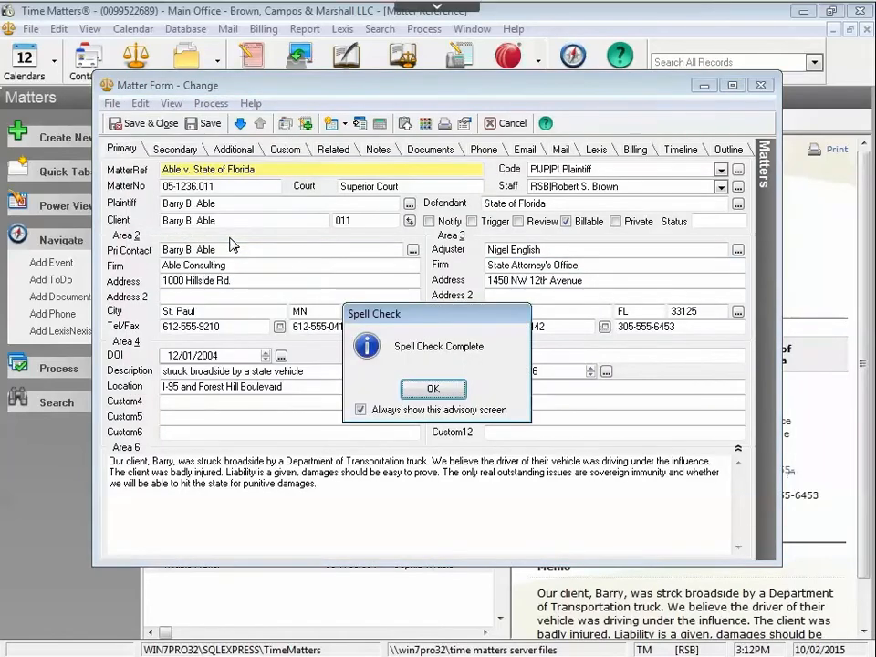
mouse_move(515, 334)
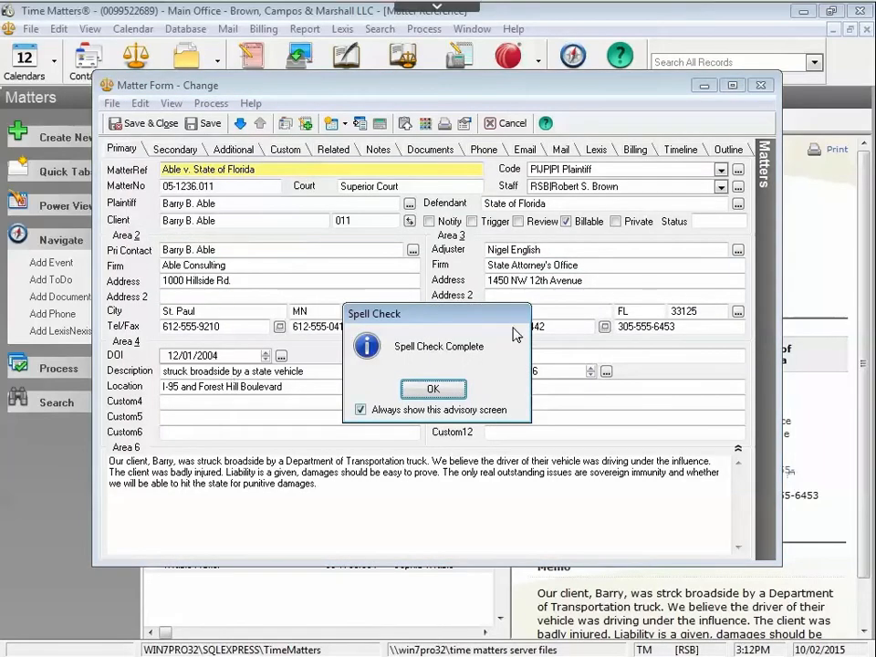
mouse_move(410, 491)
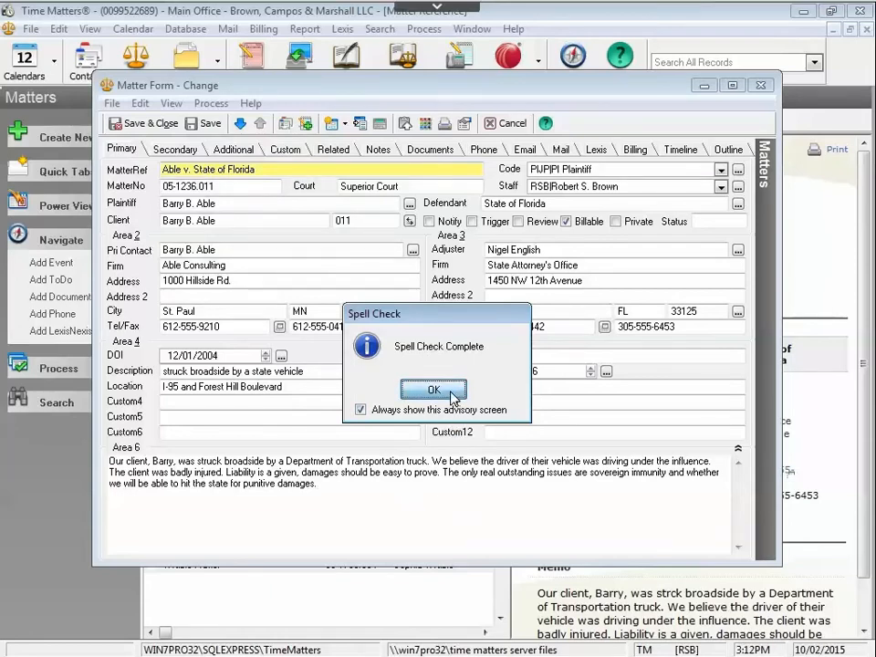
click(435, 391)
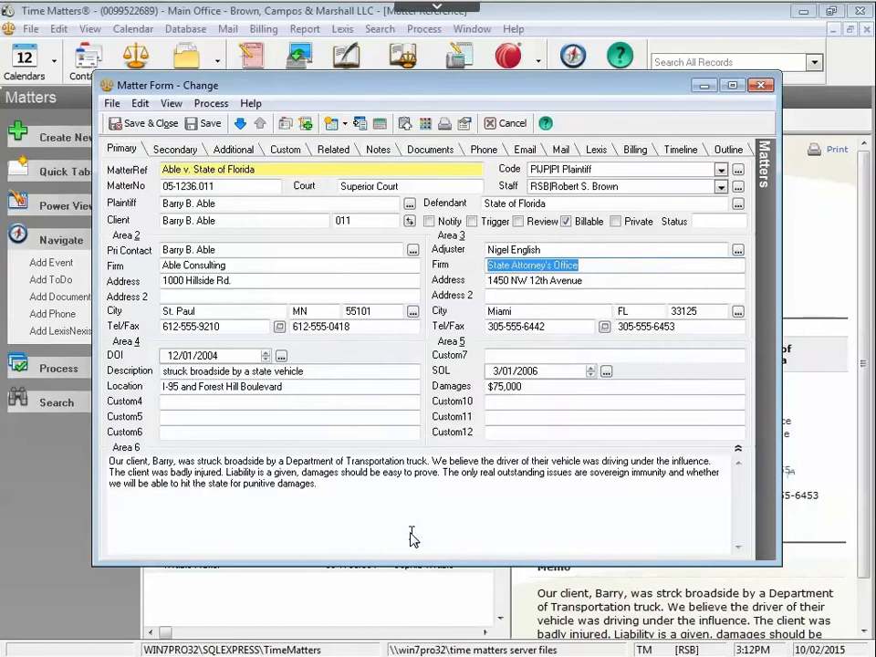